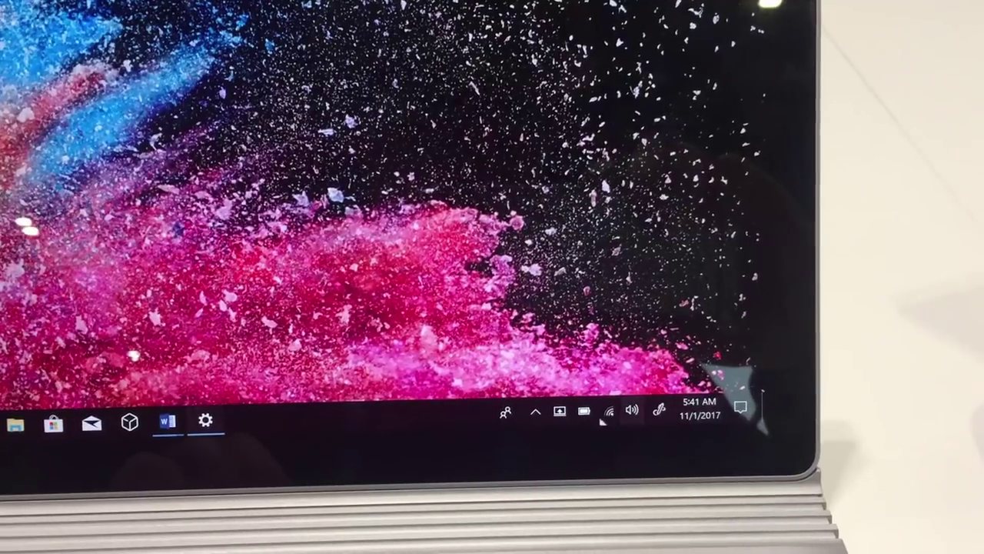
# - From the tray battery panel, slide power mode to Best performance, then back to Battery saver
pyautogui.click(585, 412)
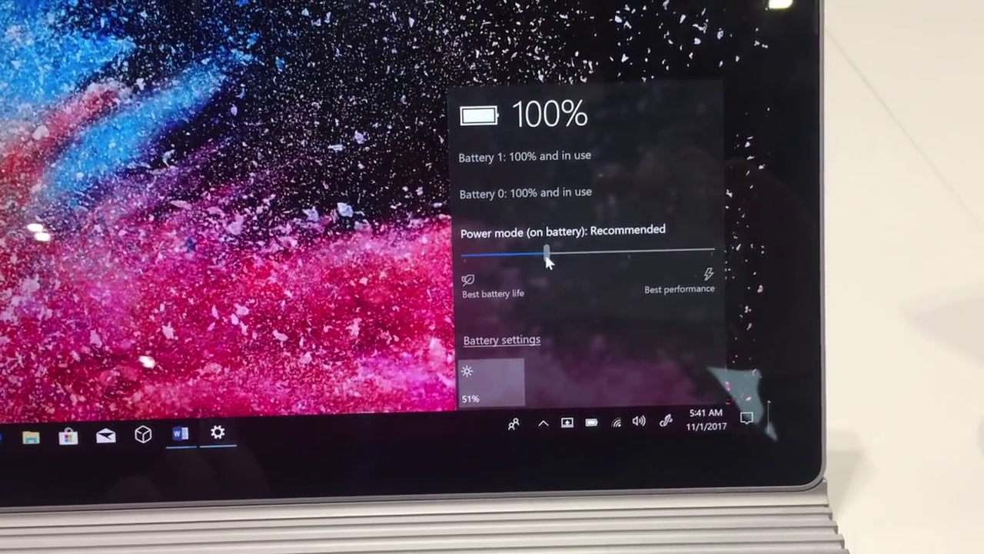
pyautogui.moveTo(546, 248); pyautogui.dragTo(715, 264)
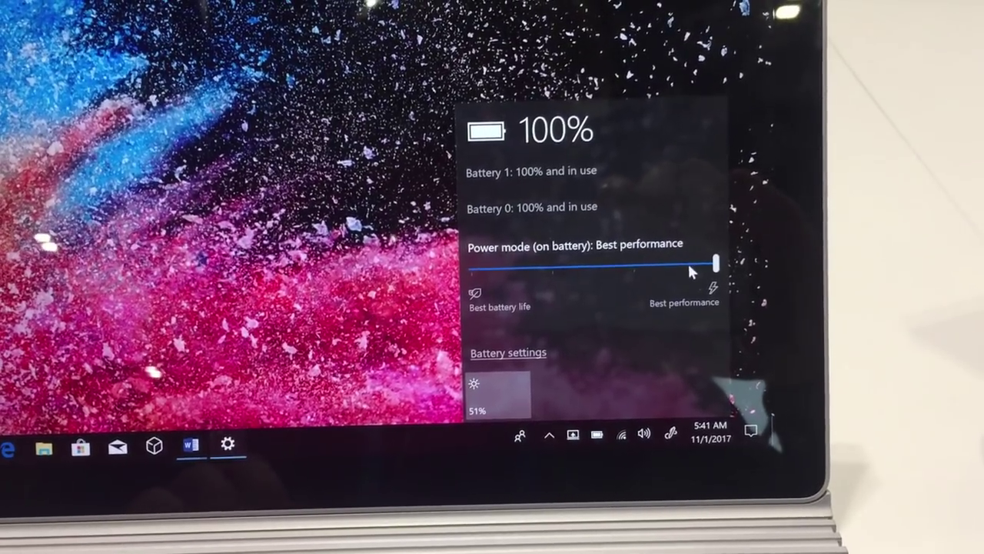
pyautogui.moveTo(715, 264); pyautogui.dragTo(464, 270)
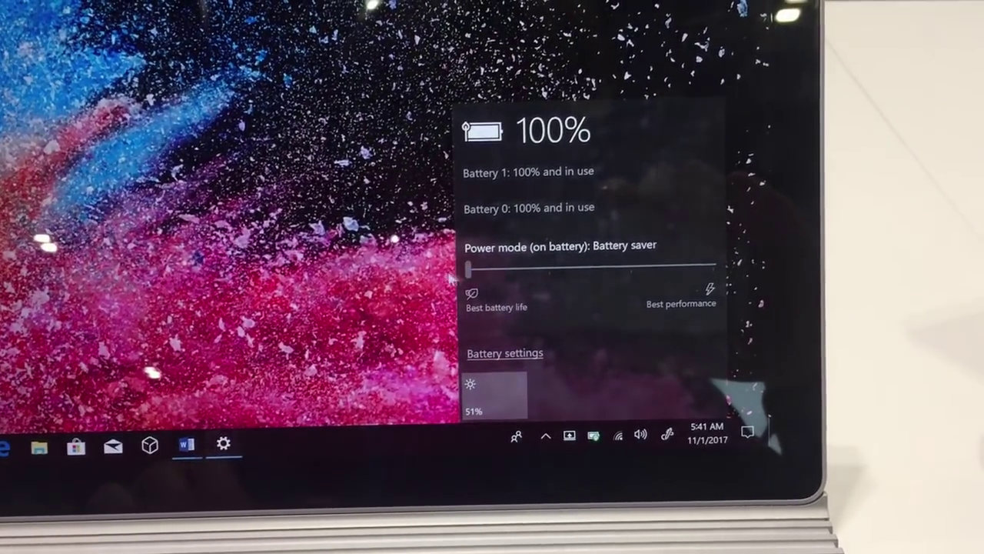